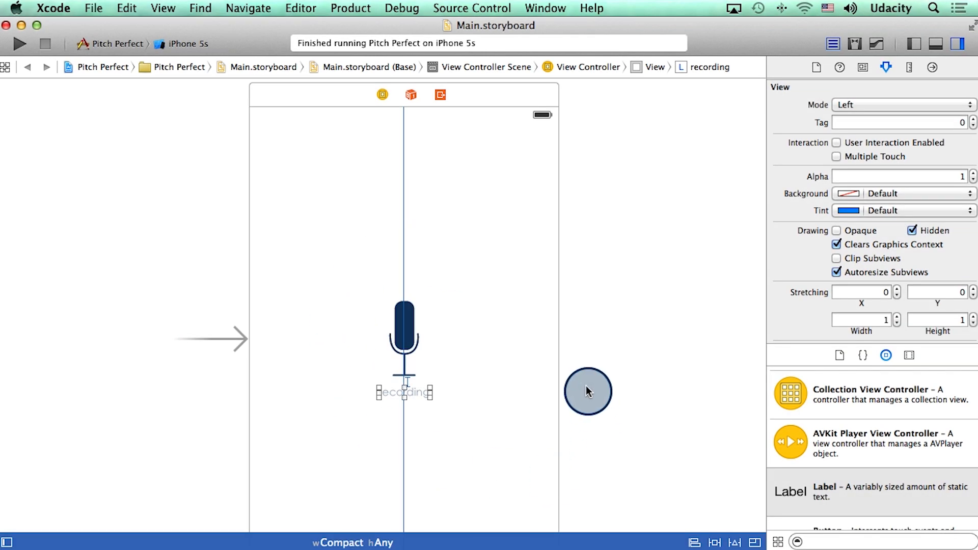
mouse_move(888, 129)
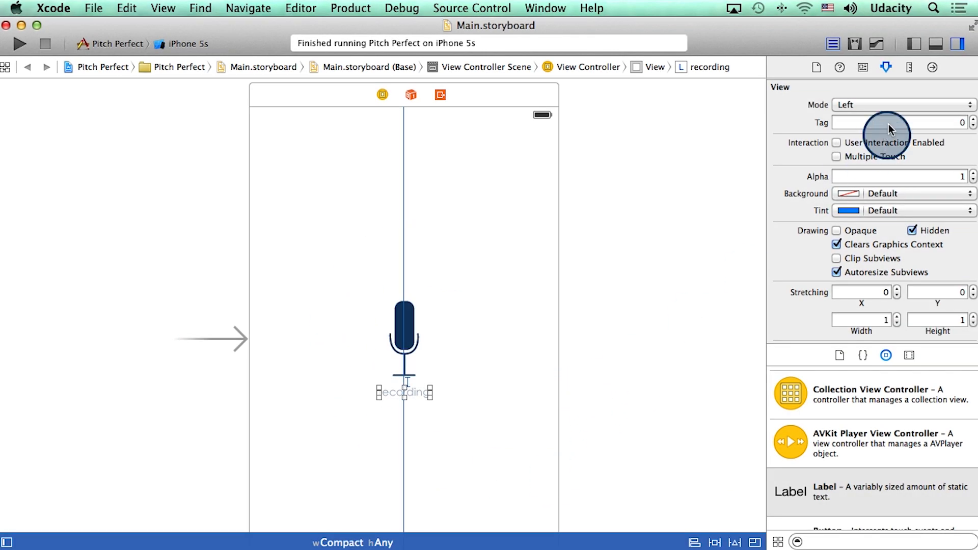
Hide the Utilities inspector and show ViewController.swift beside the storyboard in the Assistant Editor
left_click(958, 44)
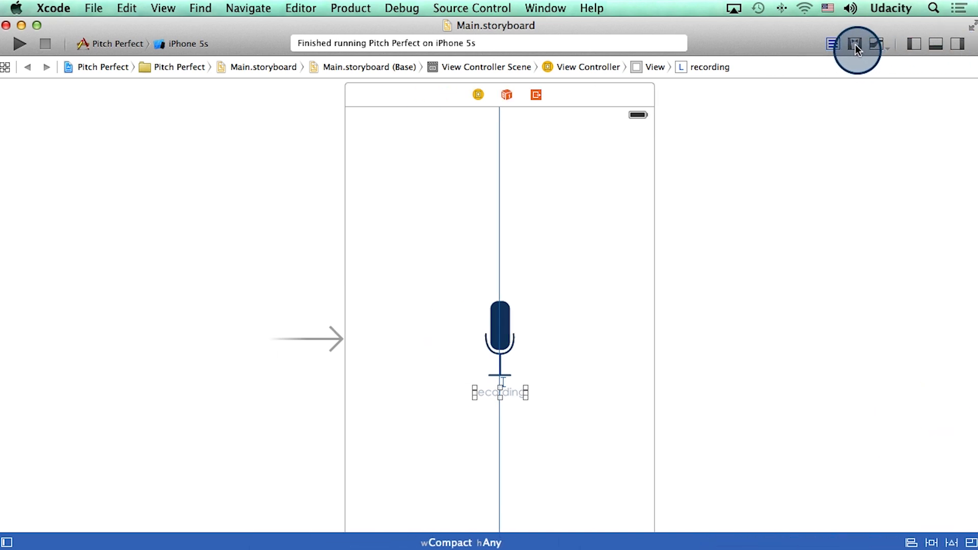
left_click(855, 43)
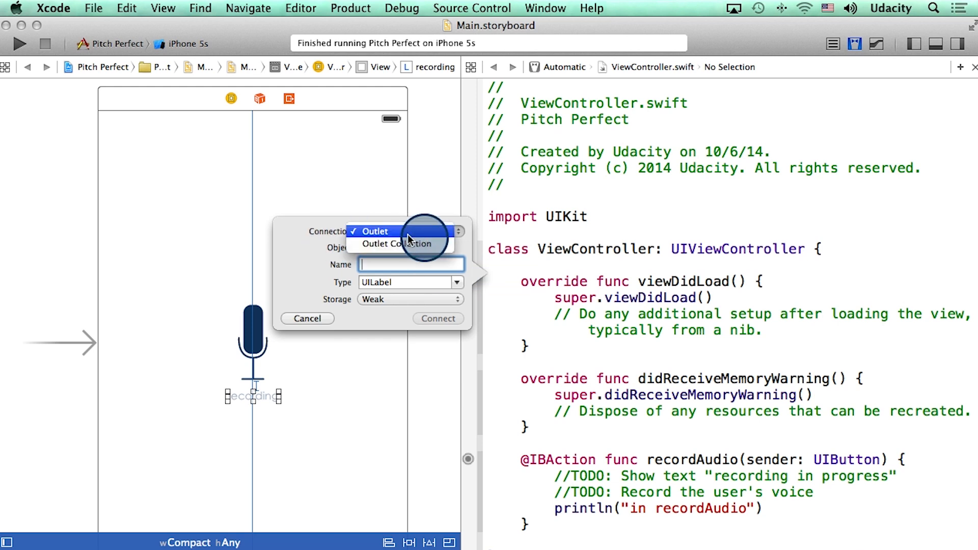
Keep the new connection as an Outlet for the recording label in ViewController.swift
left_click(375, 231)
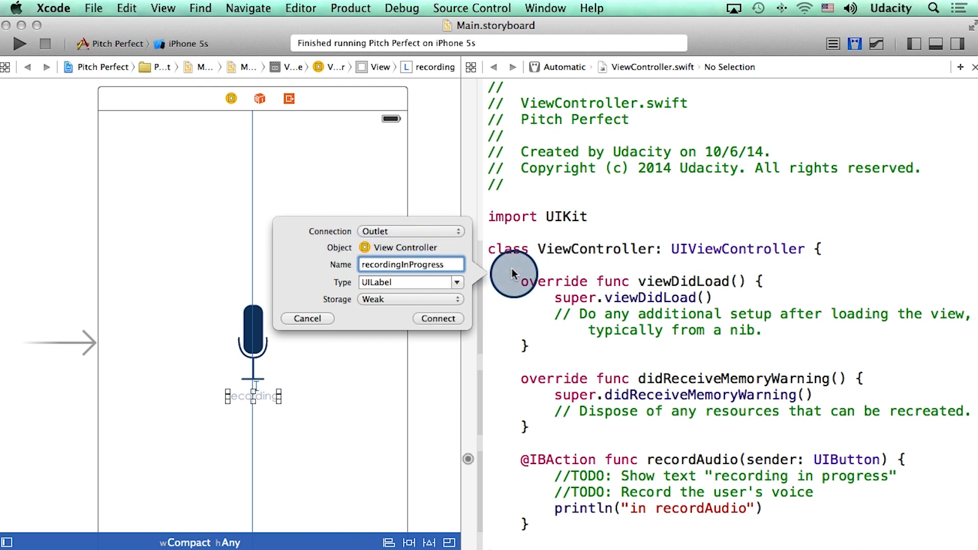
mouse_move(449, 282)
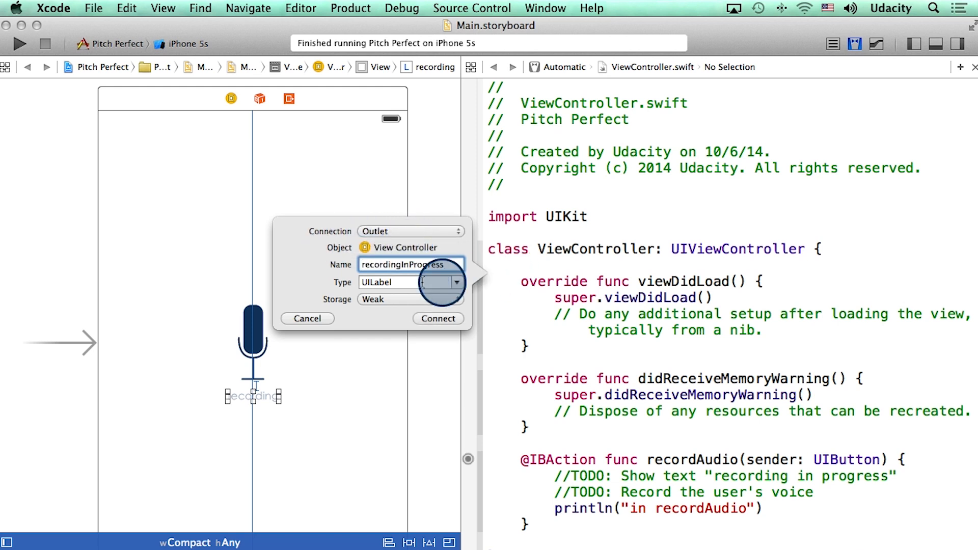
mouse_move(474, 277)
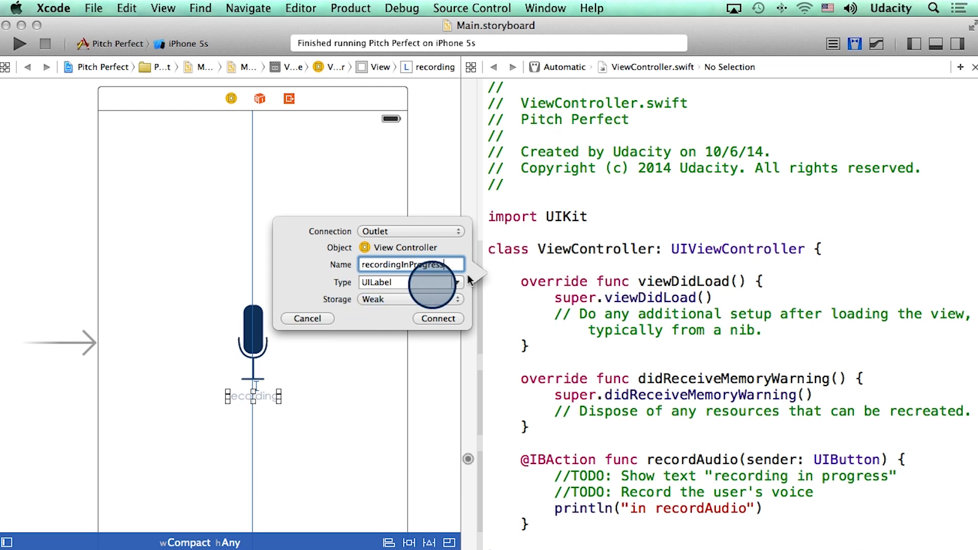
mouse_move(495, 276)
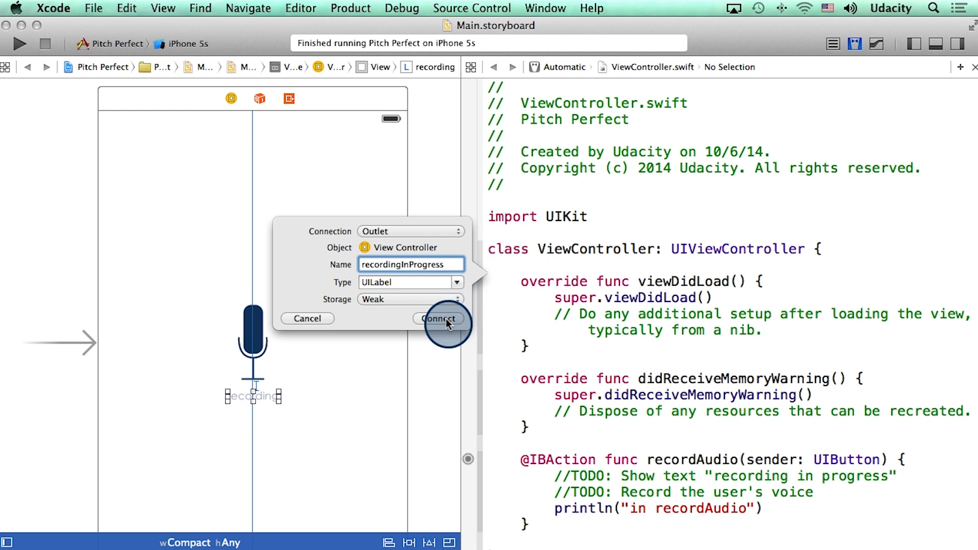
left_click(439, 319)
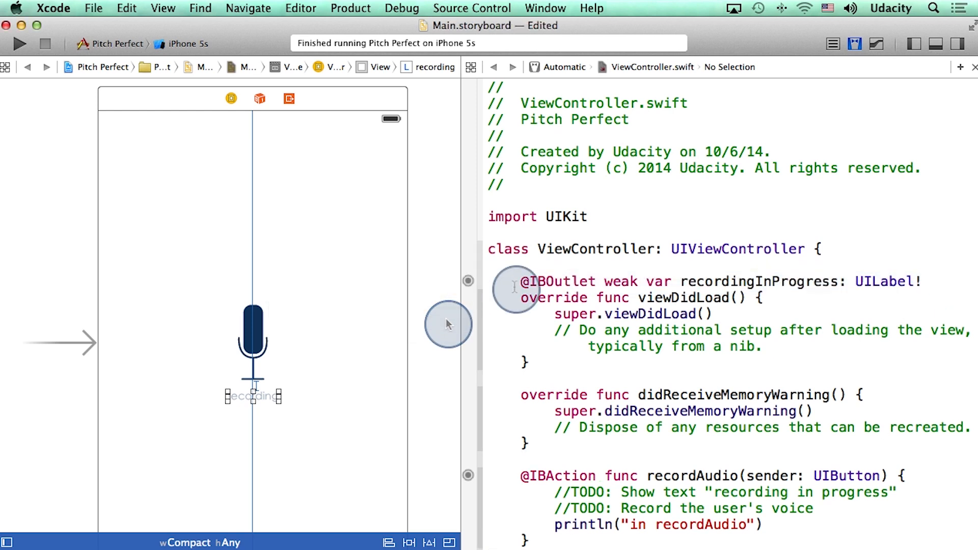
mouse_move(685, 277)
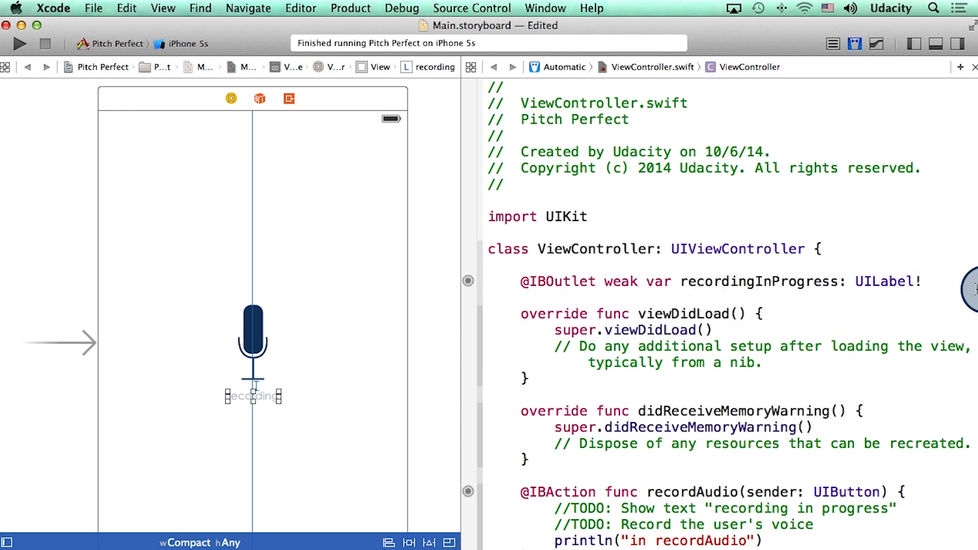
mouse_move(703, 292)
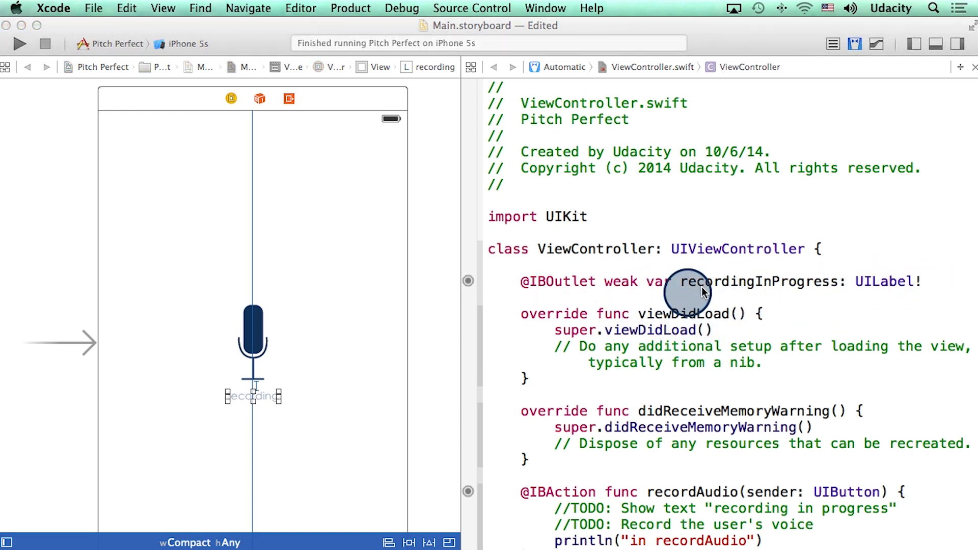
mouse_move(811, 287)
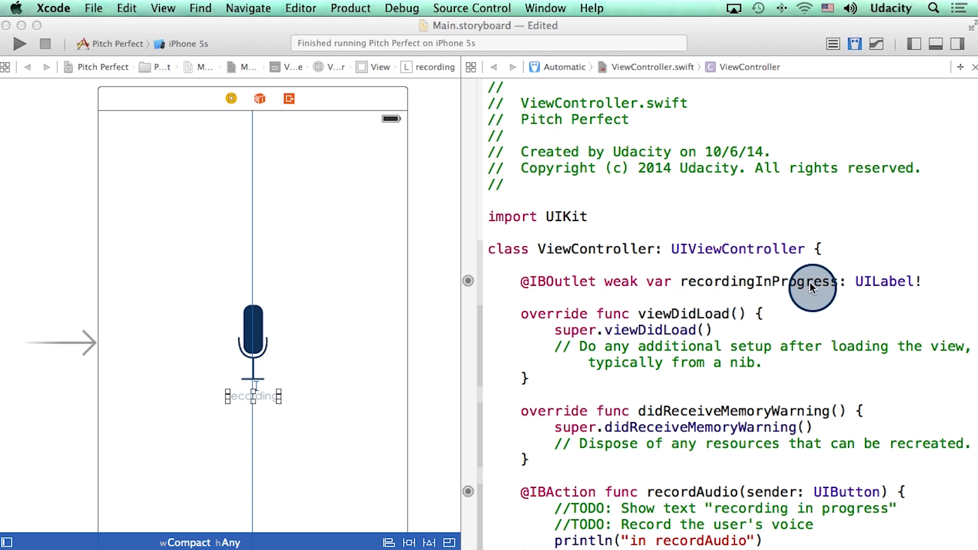
mouse_move(910, 281)
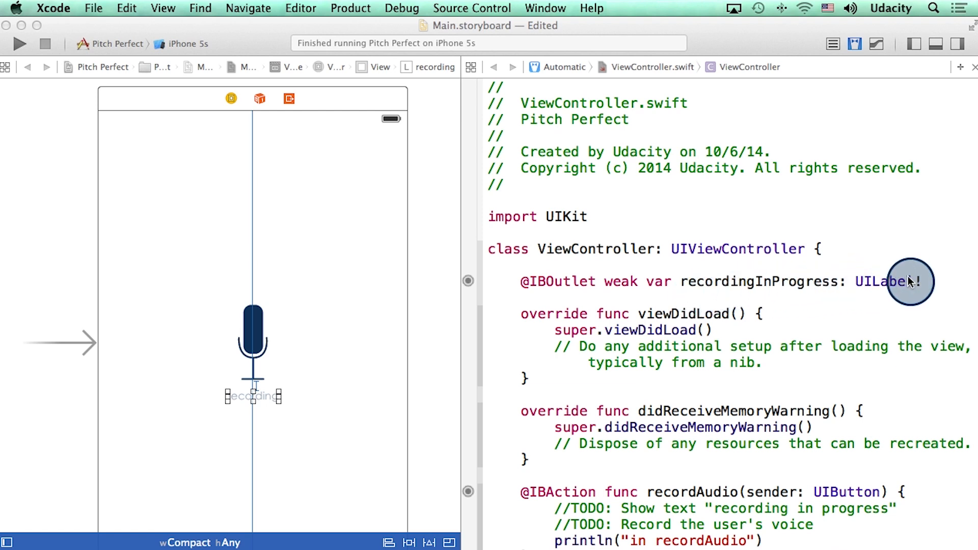
mouse_move(559, 293)
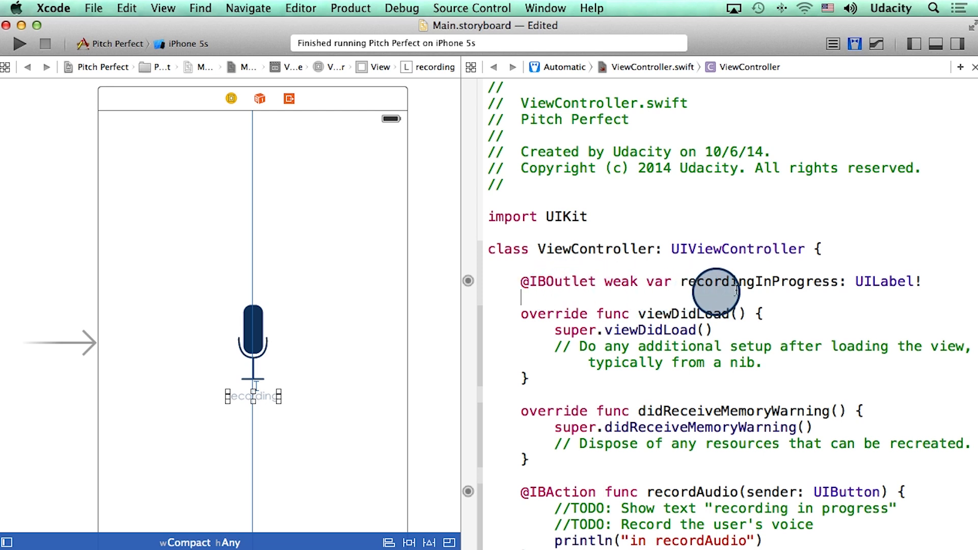
mouse_move(789, 281)
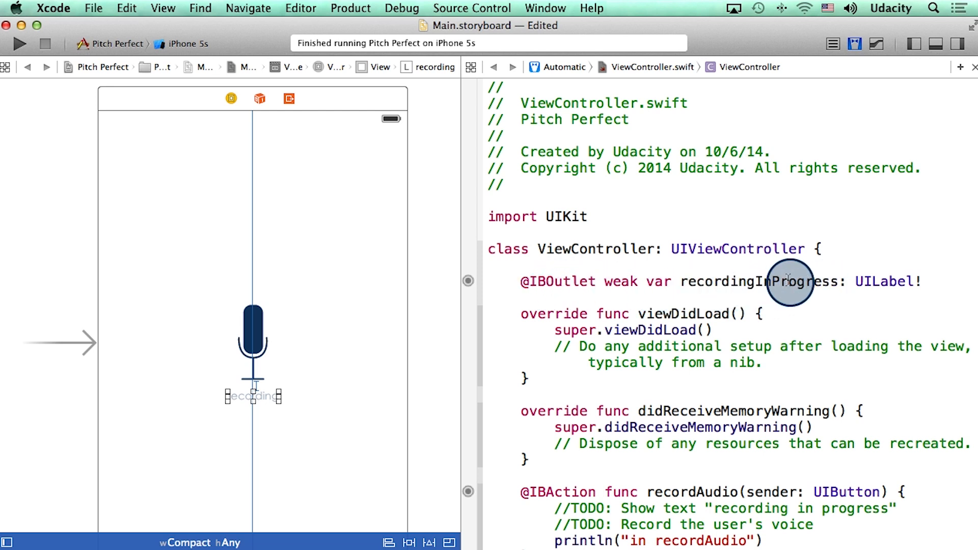
mouse_move(219, 402)
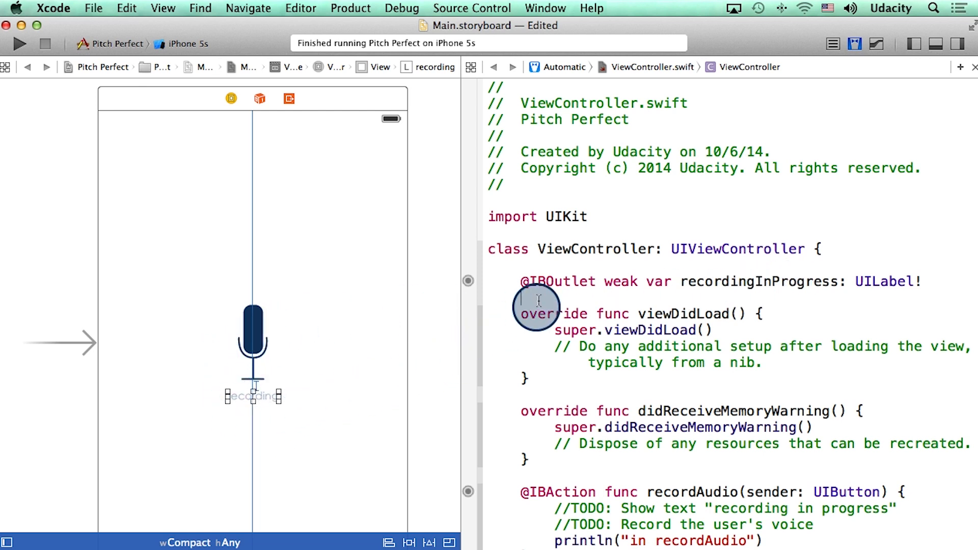
mouse_move(550, 296)
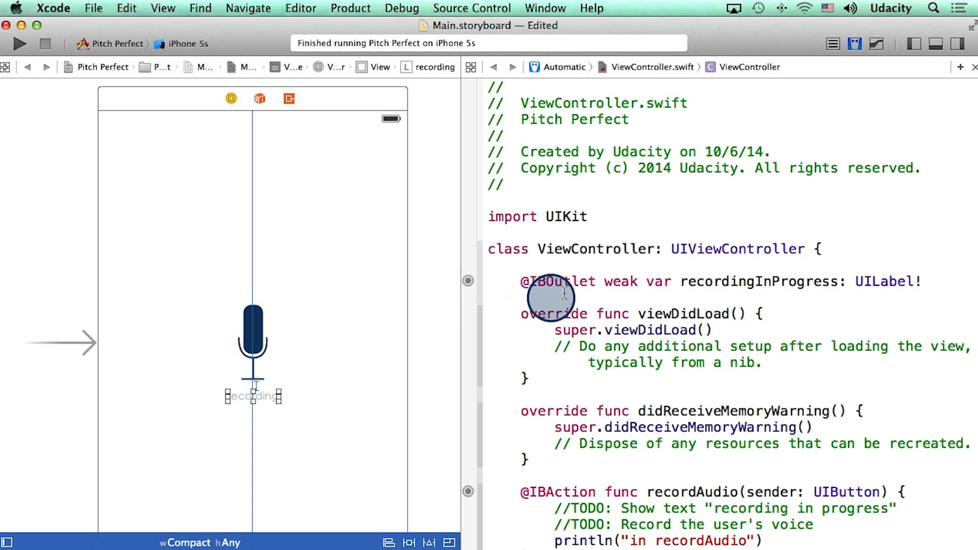
mouse_move(622, 314)
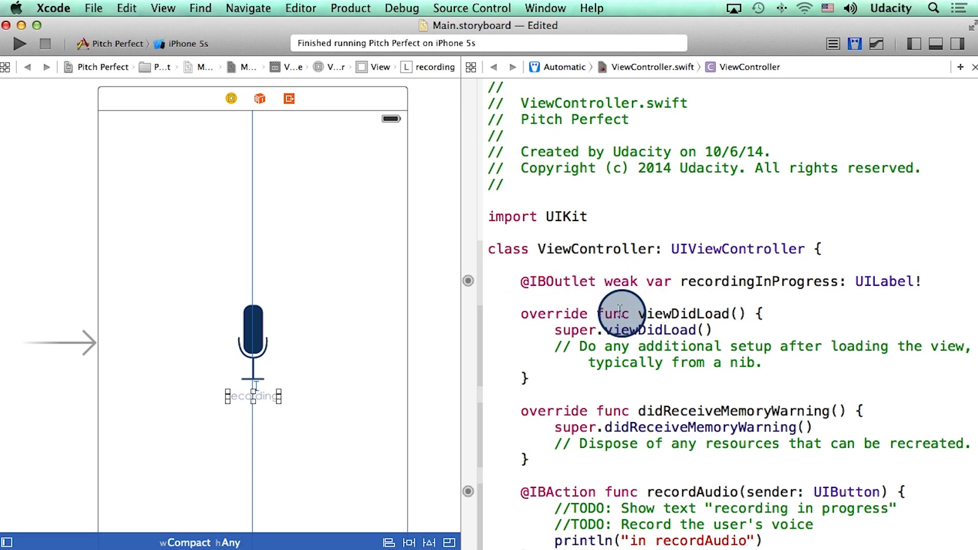
mouse_move(579, 289)
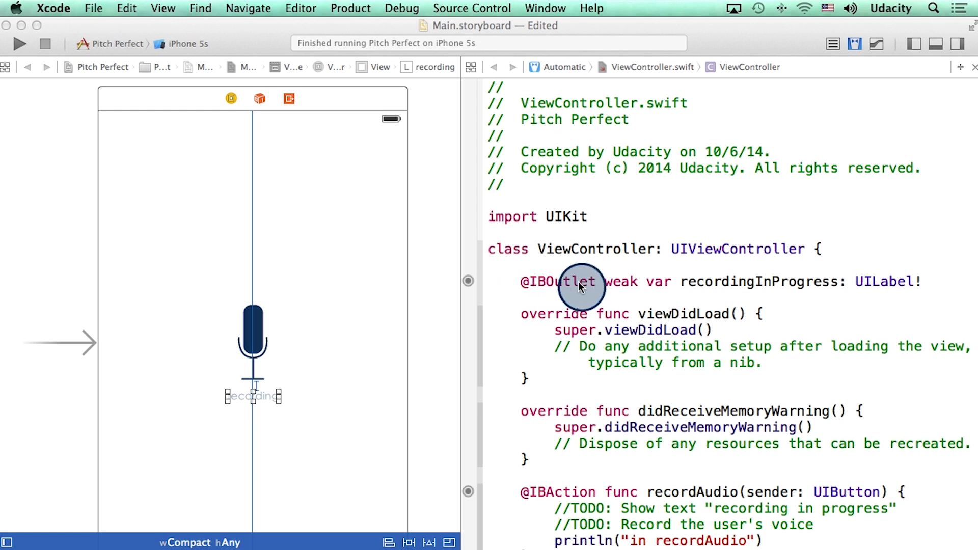
mouse_move(914, 289)
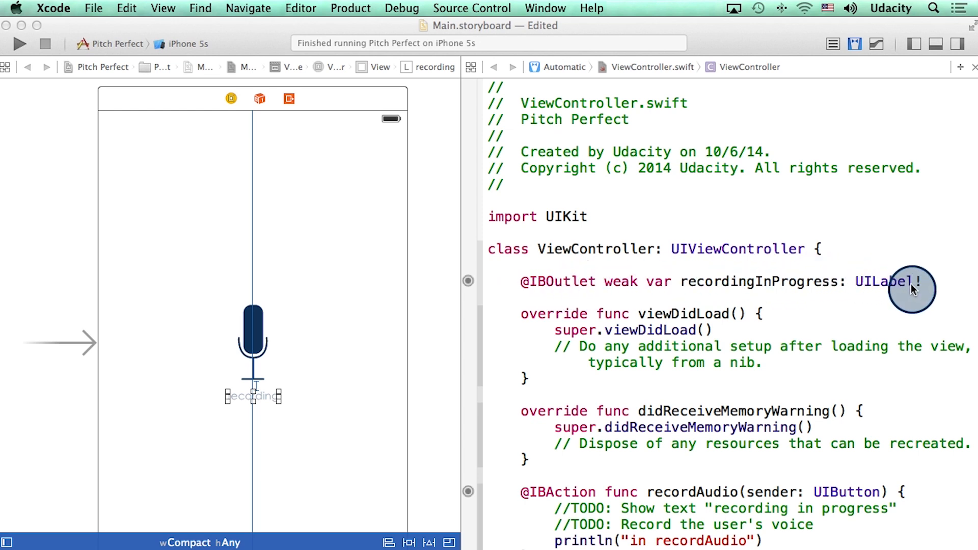
mouse_move(921, 294)
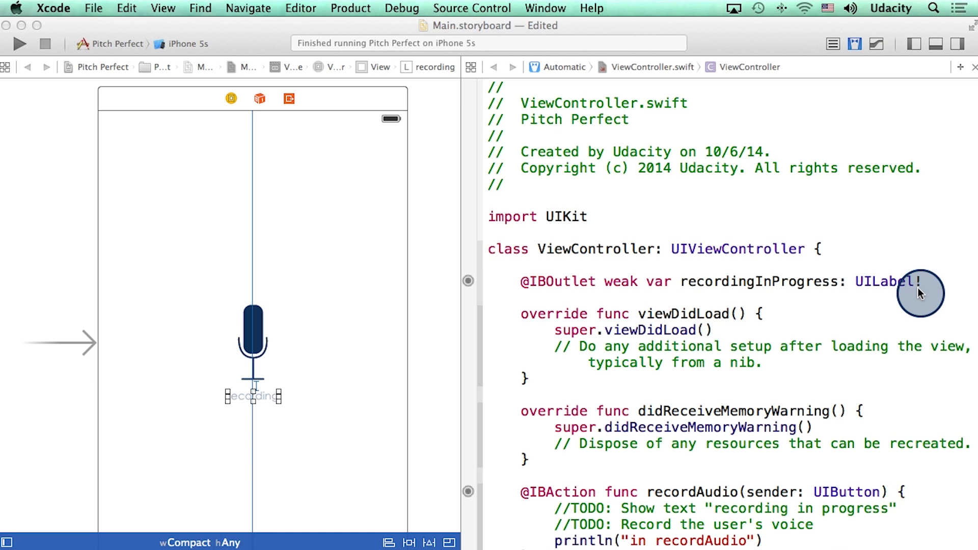
mouse_move(764, 284)
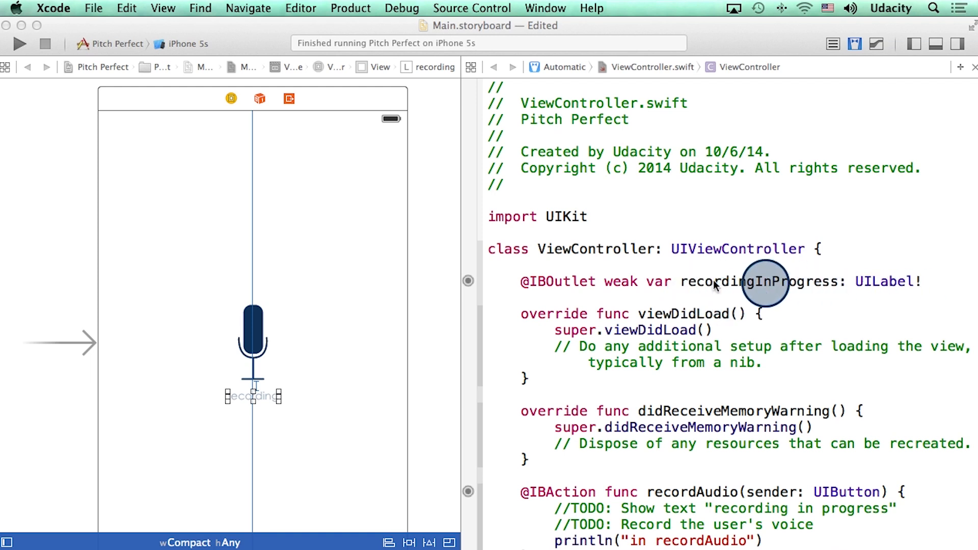
mouse_move(798, 282)
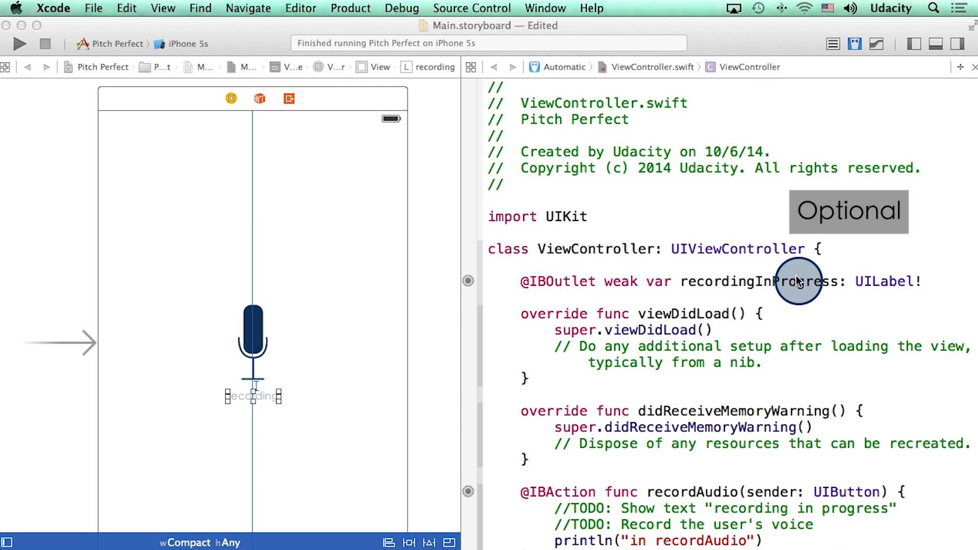
mouse_move(642, 281)
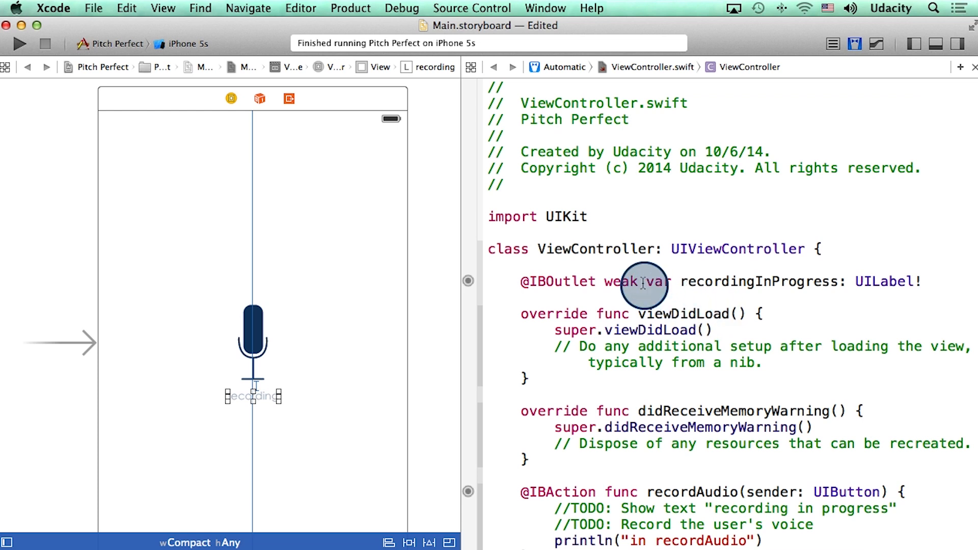
mouse_move(817, 281)
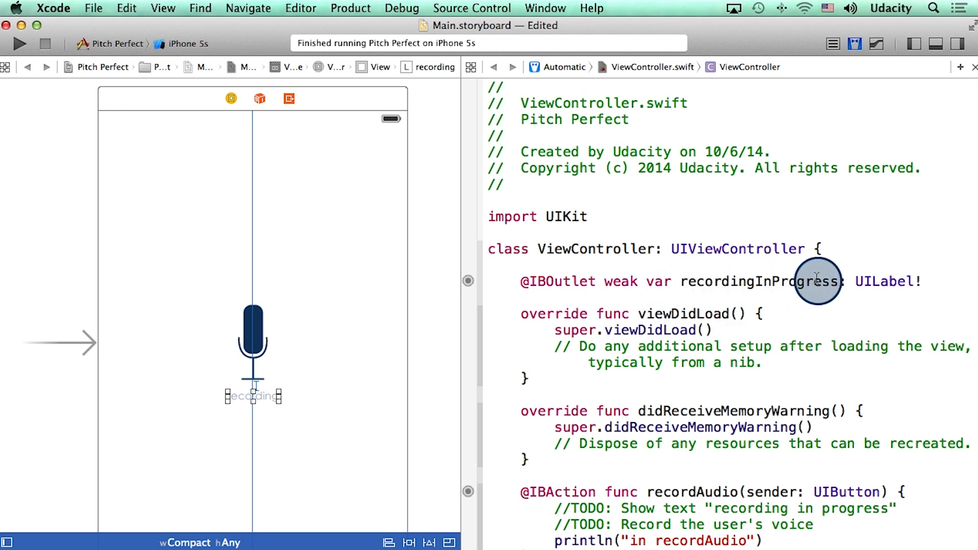
left_click(520, 298)
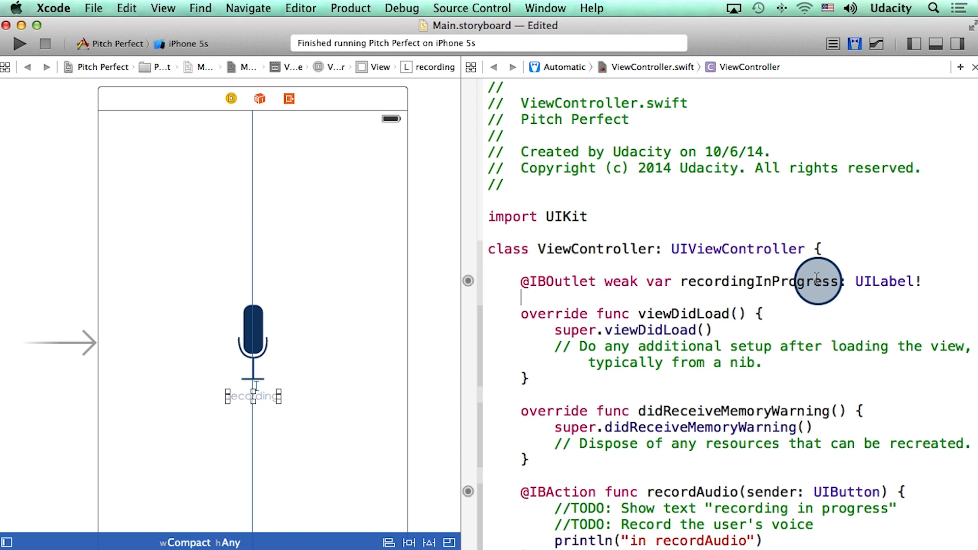
mouse_move(913, 282)
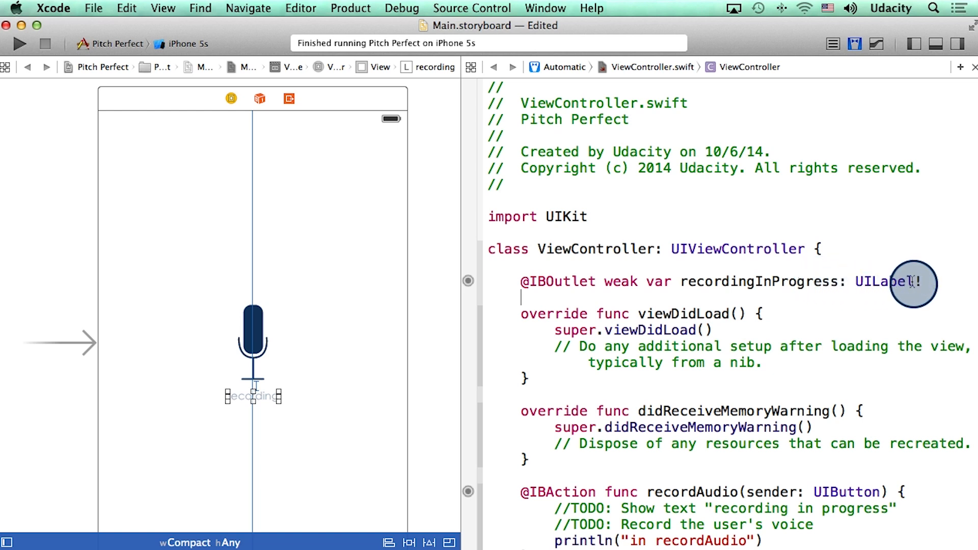
mouse_move(920, 315)
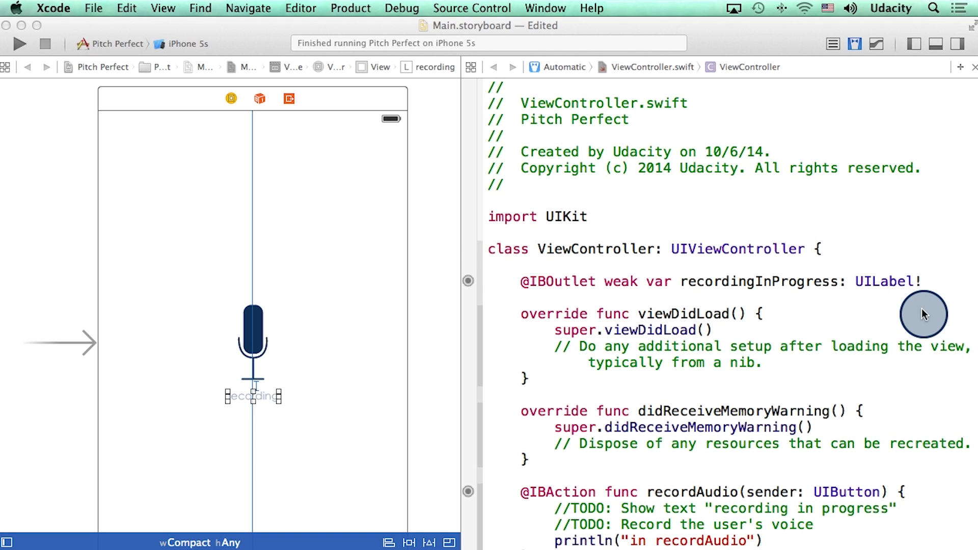
mouse_move(531, 298)
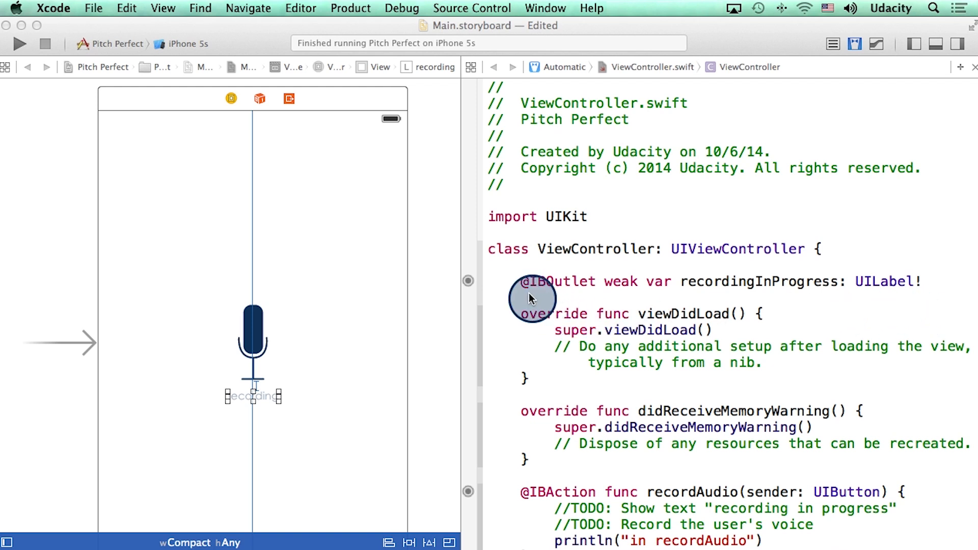
mouse_move(471, 331)
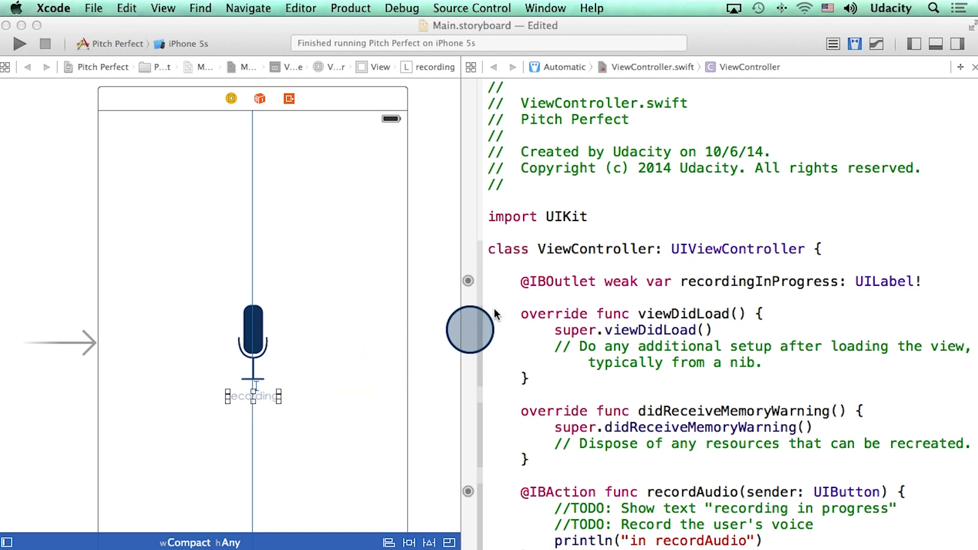
mouse_move(564, 448)
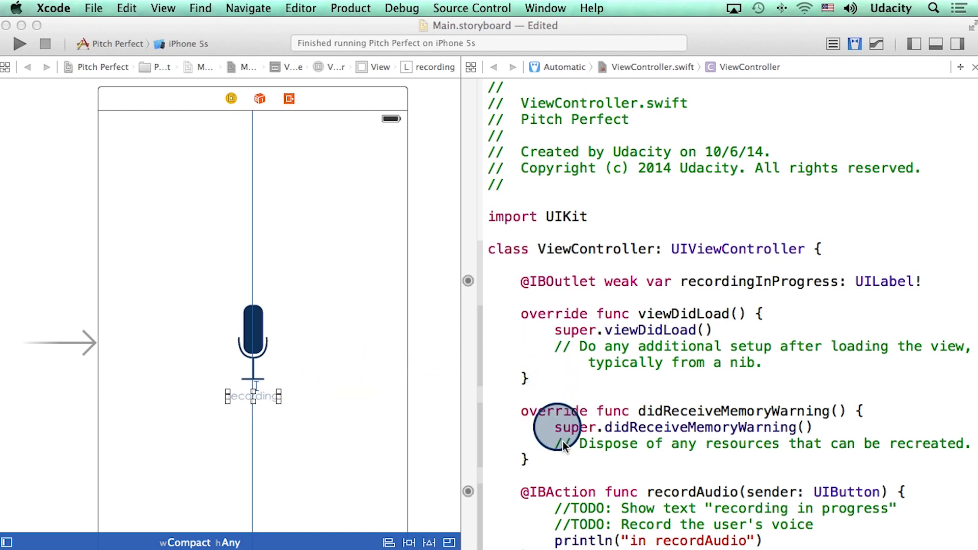
mouse_move(723, 495)
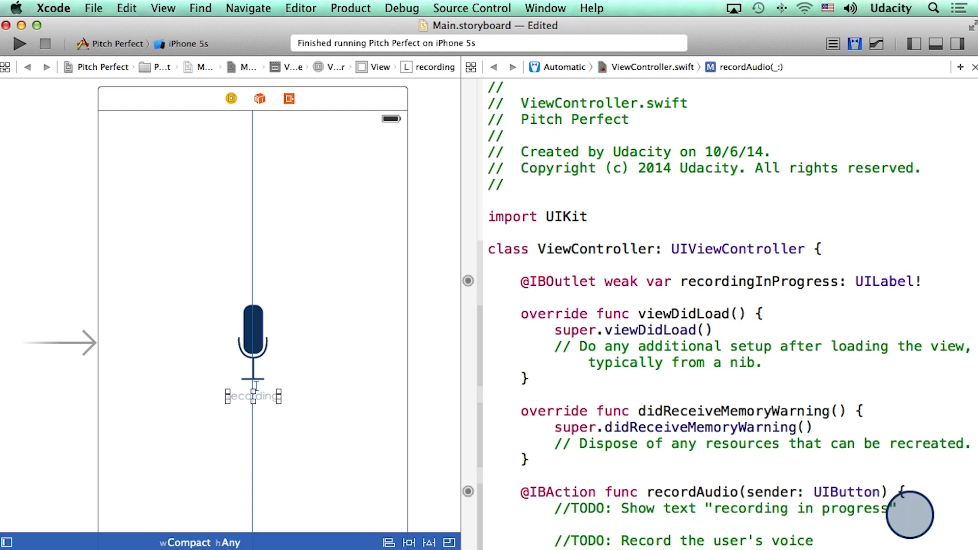
Add recordingInProgress.hidden = false under the TODO inside recordAudio
type("reco")
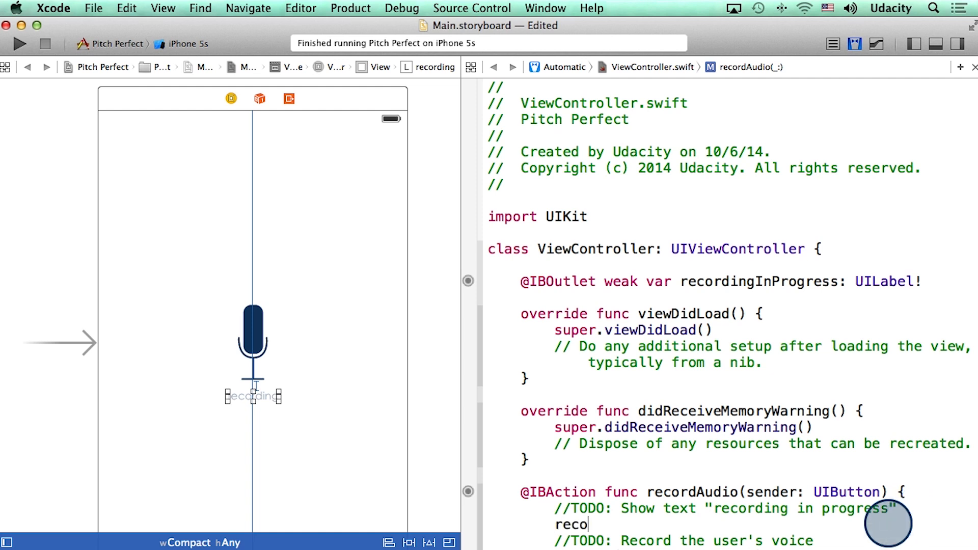
type("rdingInProgress")
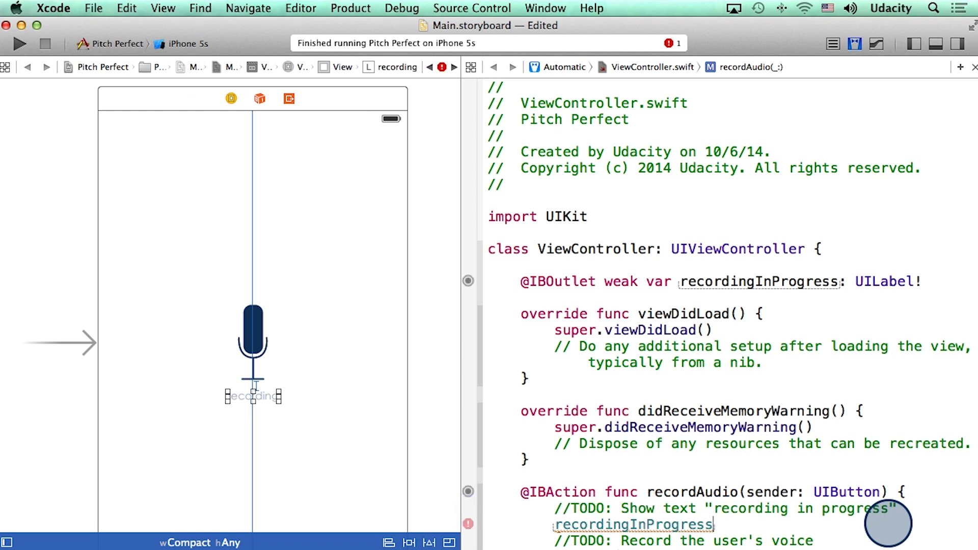
type(".hidden = false")
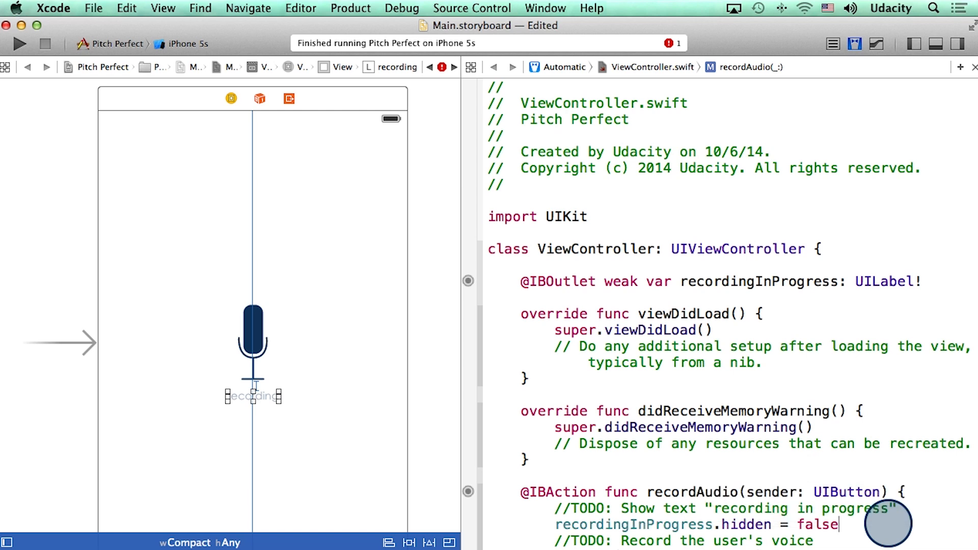
mouse_move(425, 437)
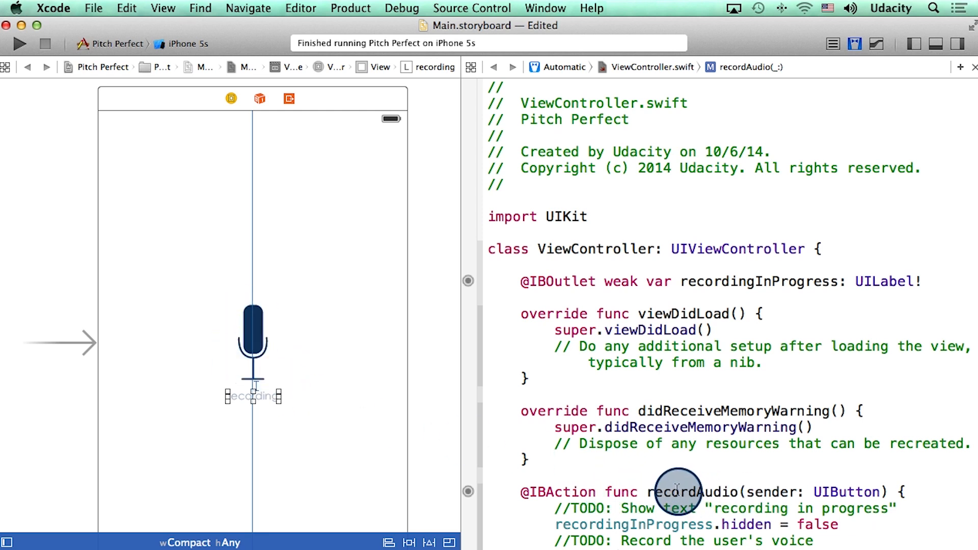
scroll("down", 3)
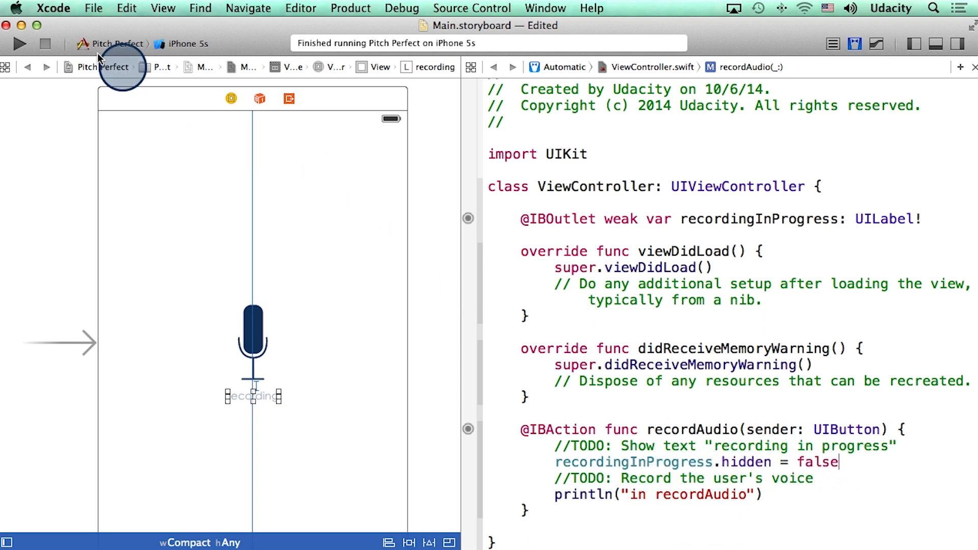
Run Pitch Perfect in the iOS Simulator, tap the microphone, and hide the debug area
left_click(19, 44)
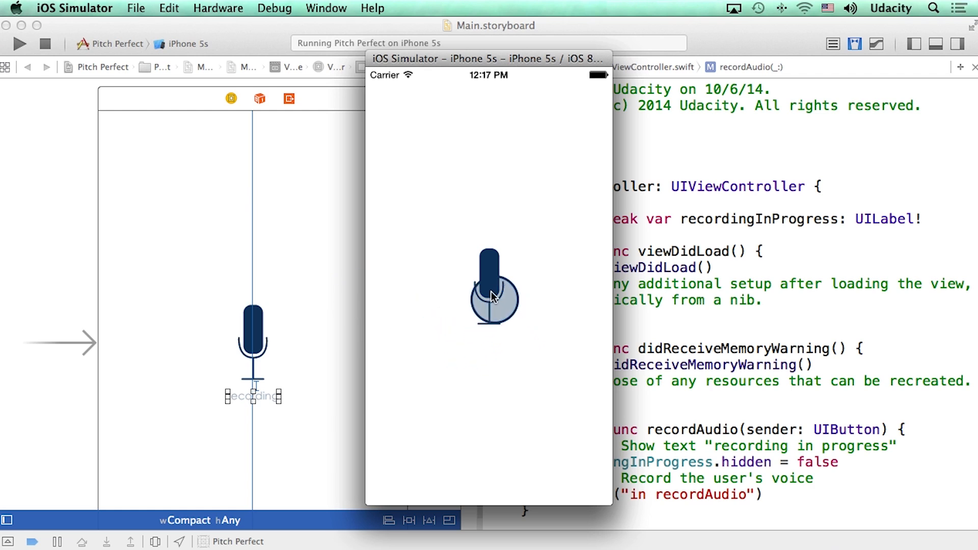
left_click(489, 285)
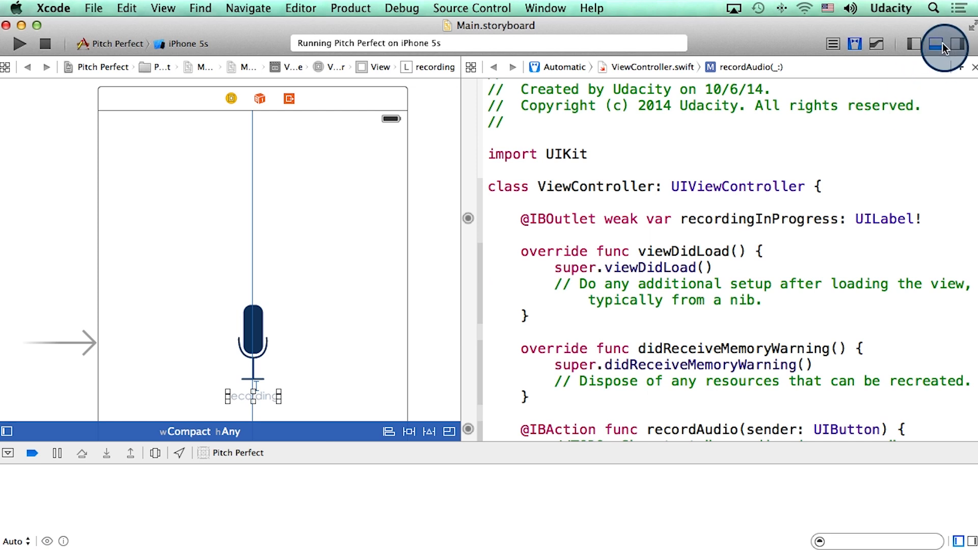
left_click(933, 44)
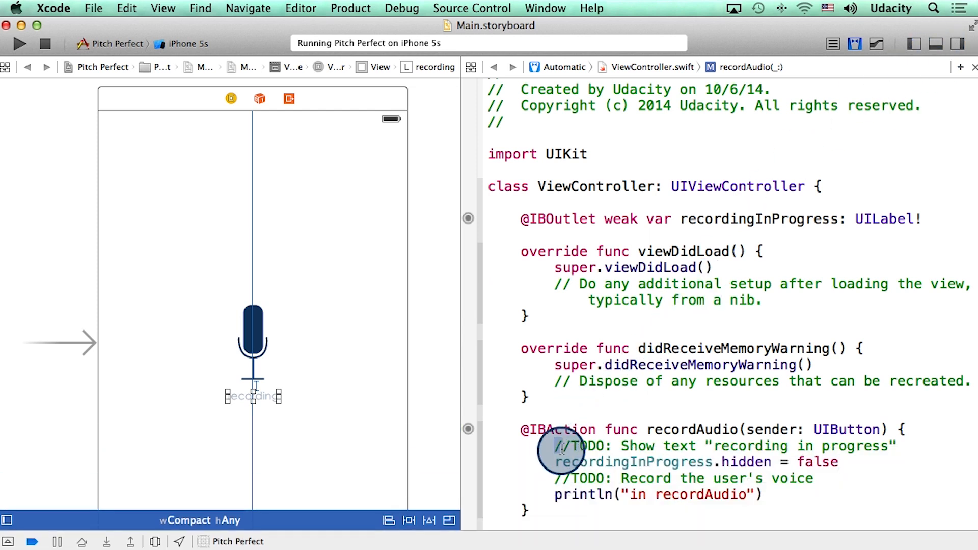